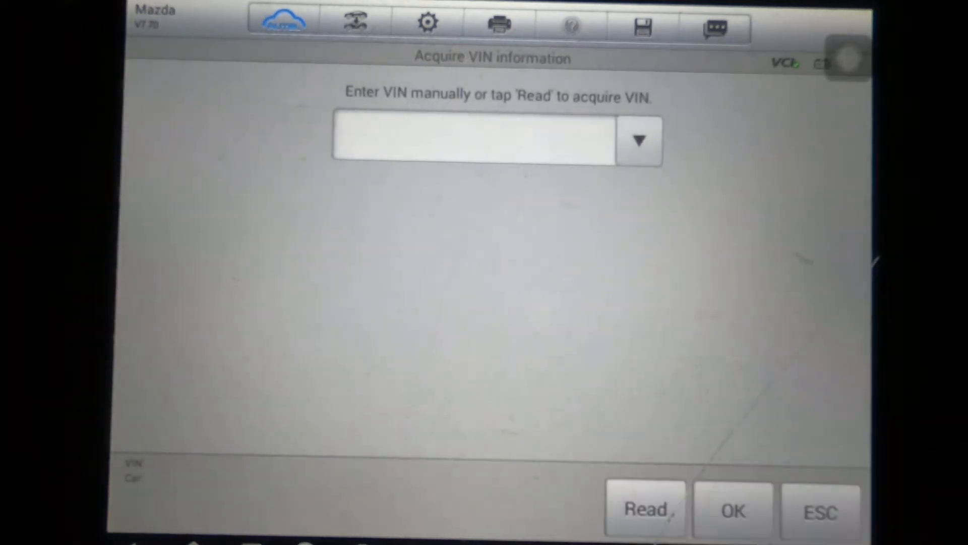
Step: Read the VIN from the vehicle and accept it to load the 2005 Escape/Tribute profile
click(647, 510)
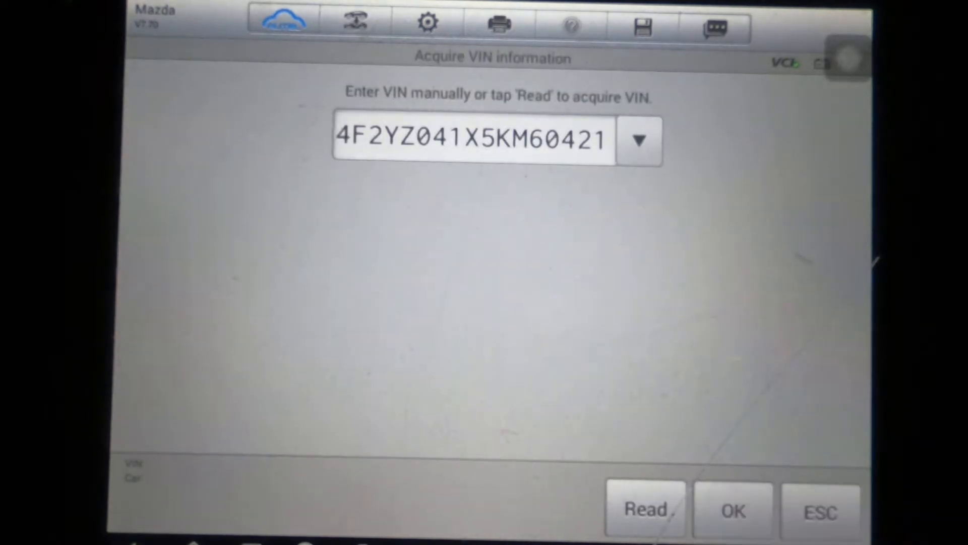
click(736, 511)
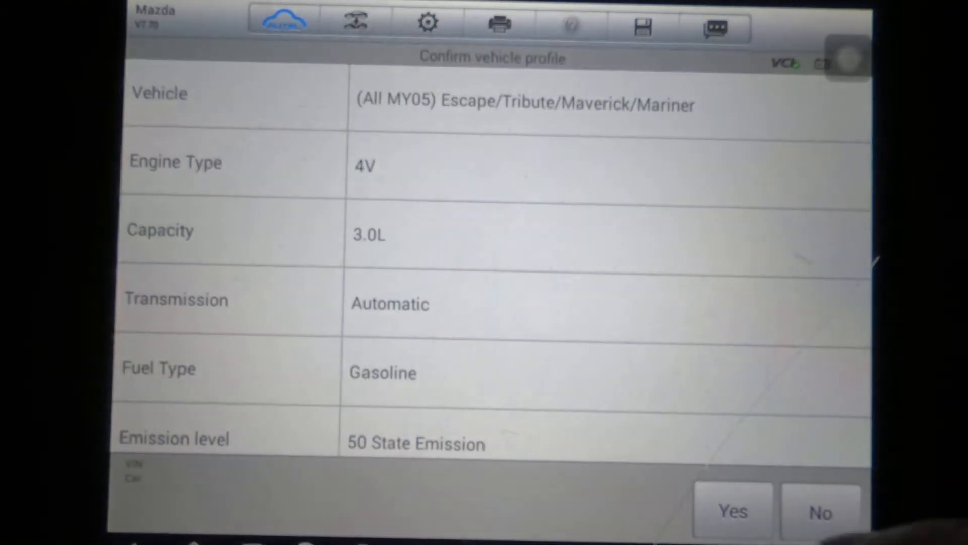
Step: Confirm the Escape/Tribute profile and enter Programming to list programmable parameter categories
click(736, 512)
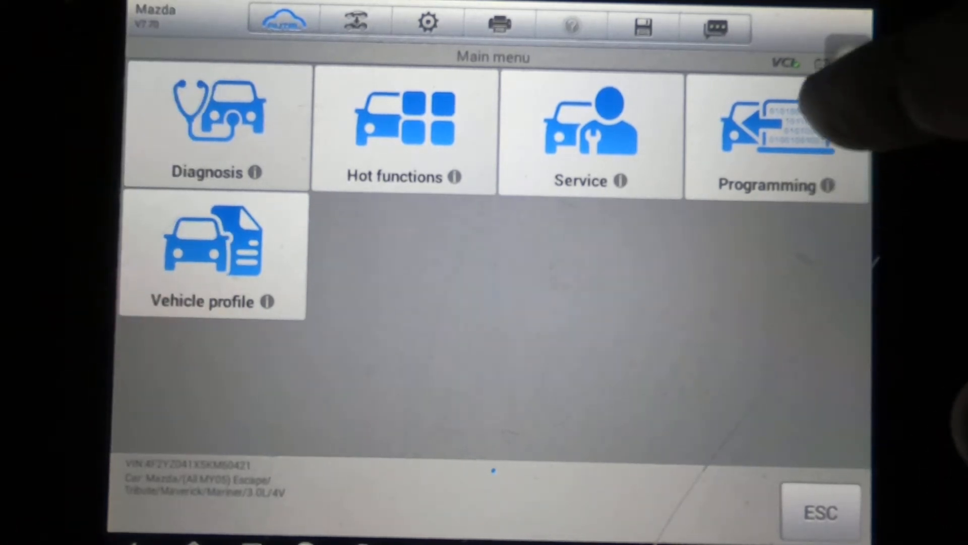
click(774, 141)
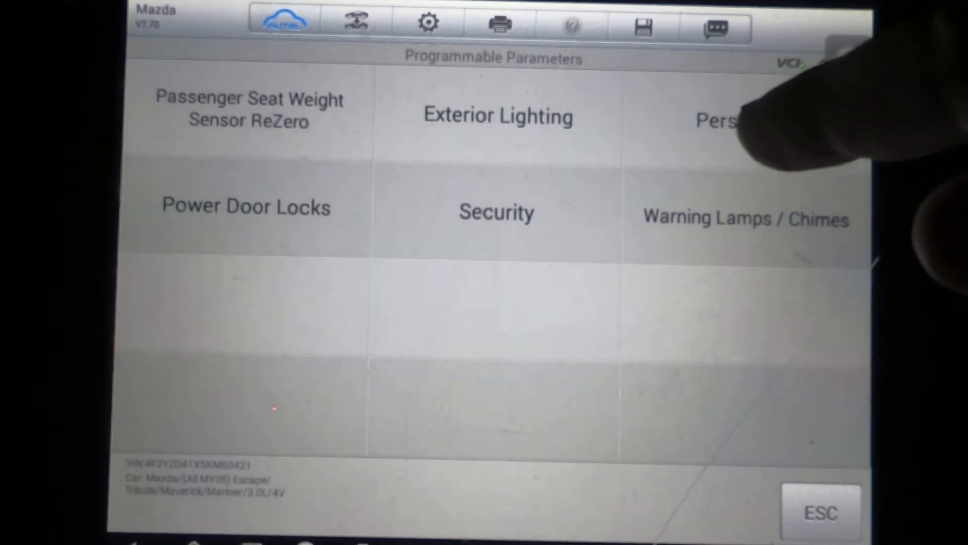
Step: Review Personality values (battery saver 30 s, heated backlight 15 min), then show Warning Lamps / Chimes
click(716, 119)
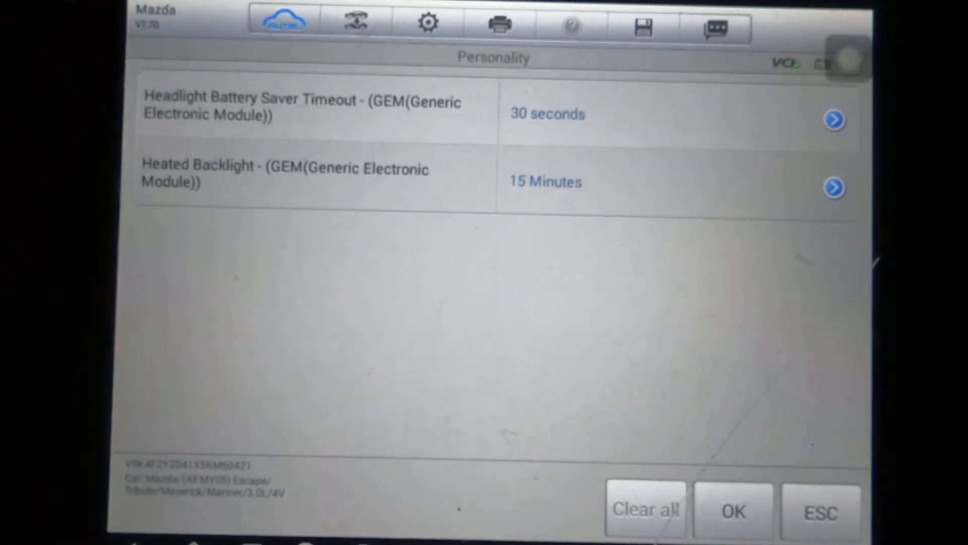
click(835, 118)
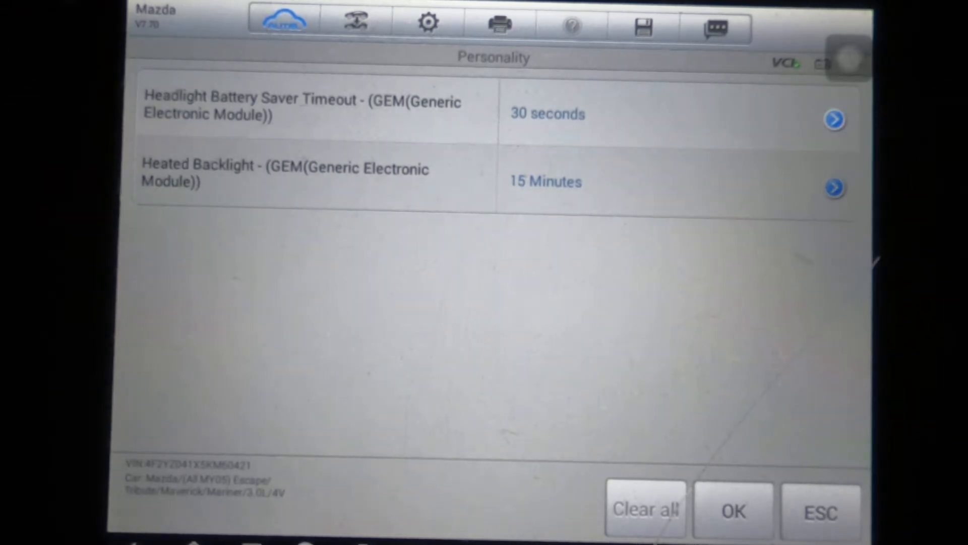
click(834, 187)
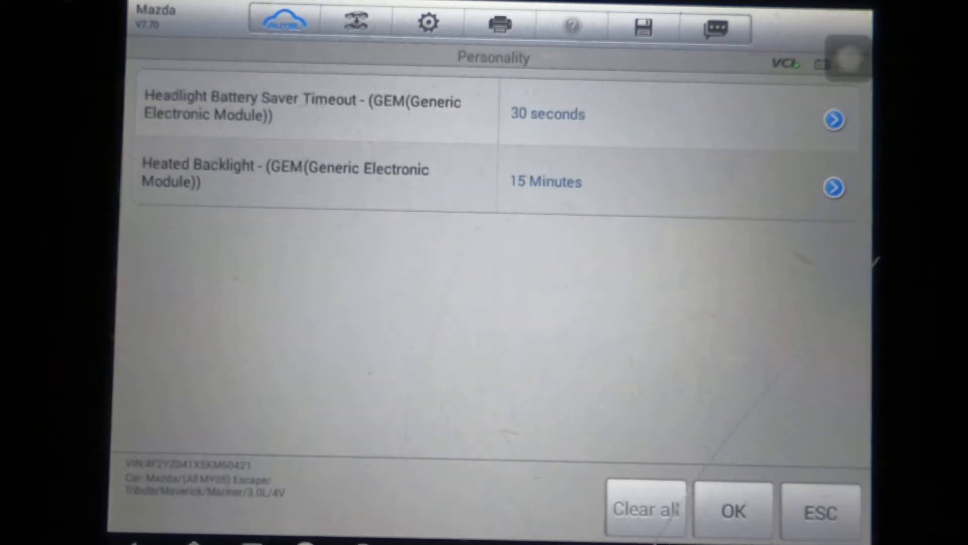
click(818, 510)
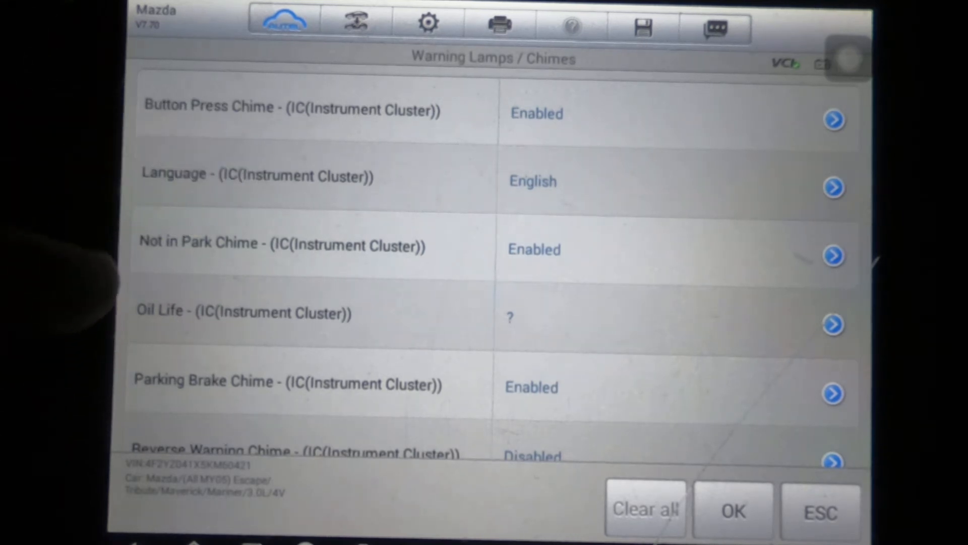
Step: Scroll through the remaining chime settings (reverse and turn signal chimes disabled) and back up
scroll(down, 3)
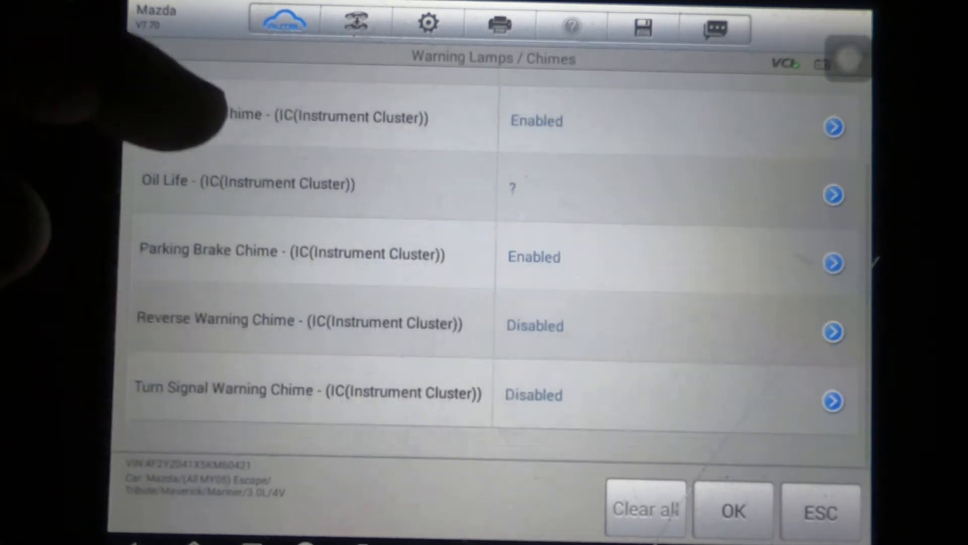
scroll(up, 3)
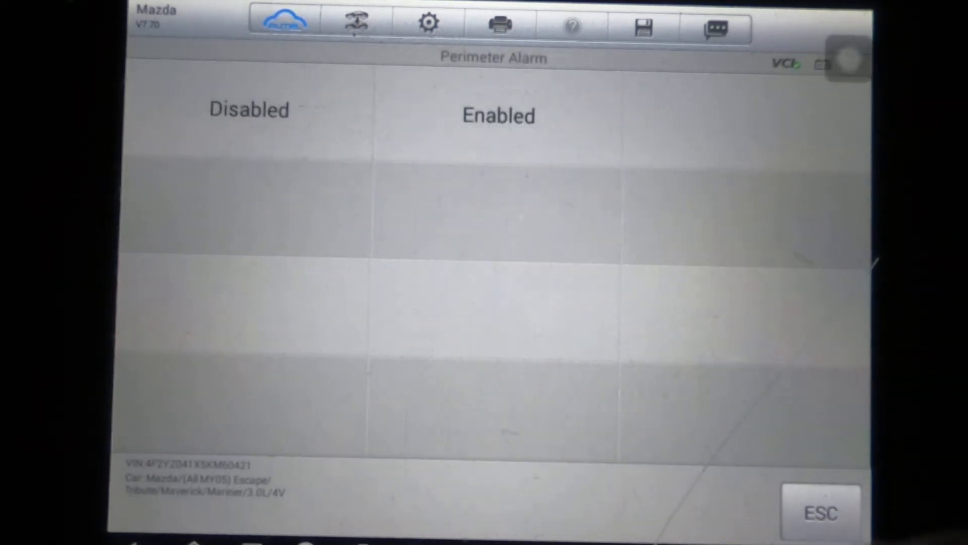
Step: Leave Perimeter Alarm unchanged, view Power Door Locks, and start Passenger Seat Weight Sensor ReZero
click(498, 115)
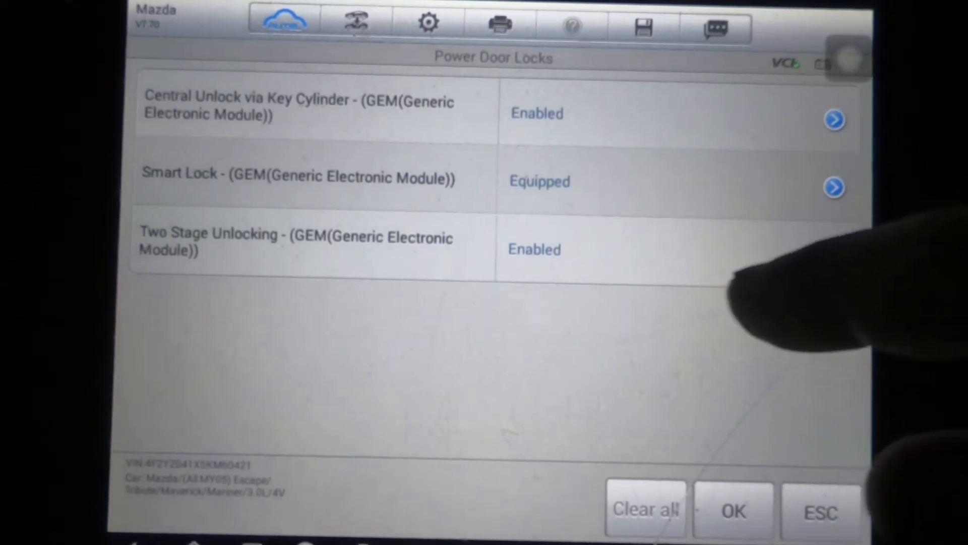
click(736, 510)
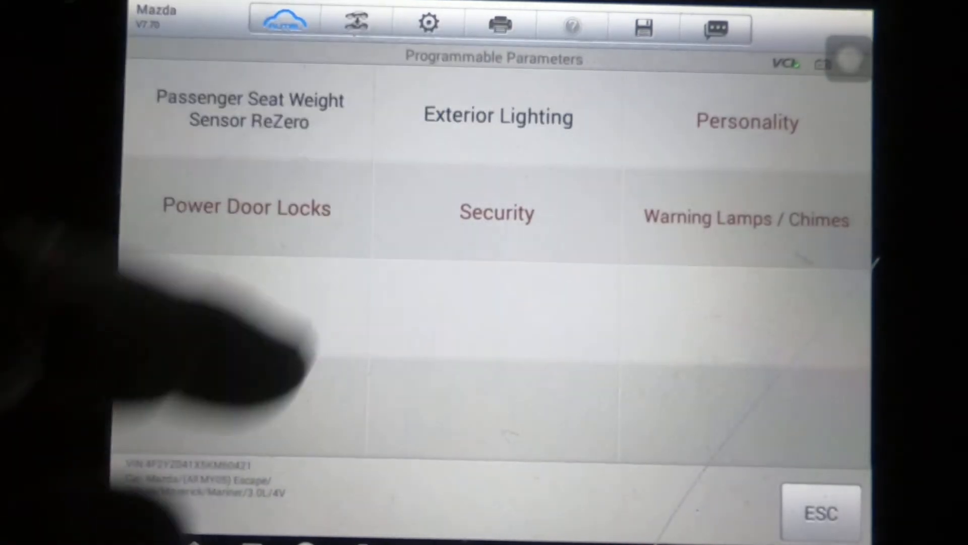
click(498, 116)
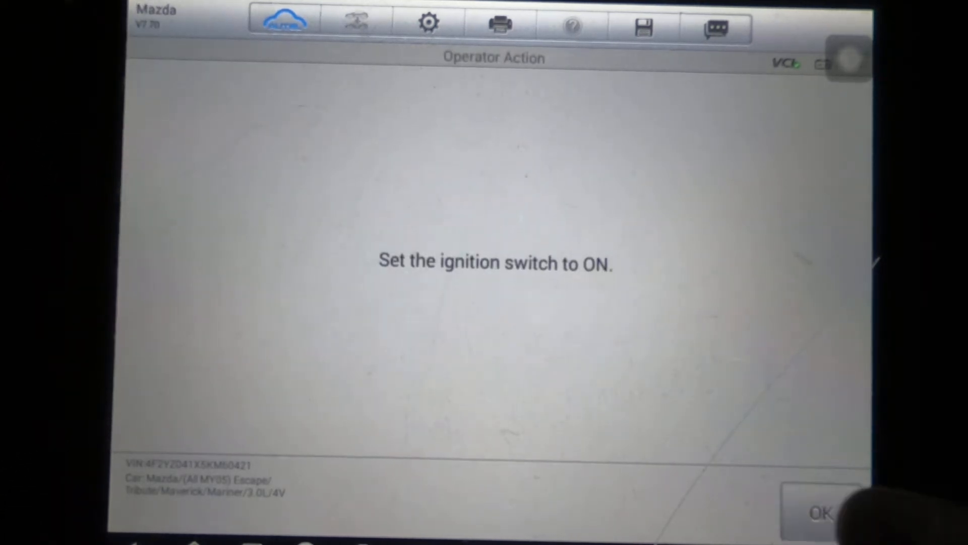
Step: Acknowledge ignition ON, decline the seat weight sensor rezero, and acknowledge ignition OFF
click(821, 514)
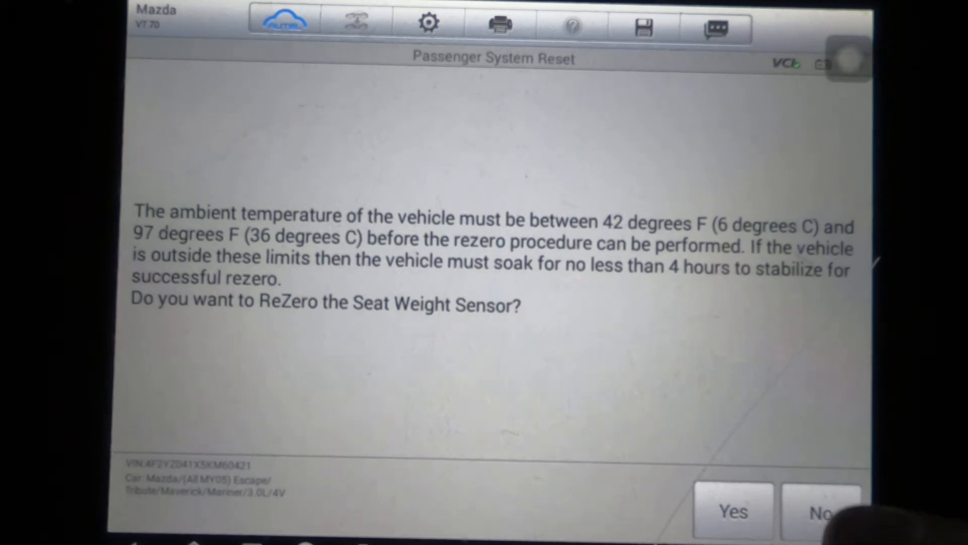
click(734, 511)
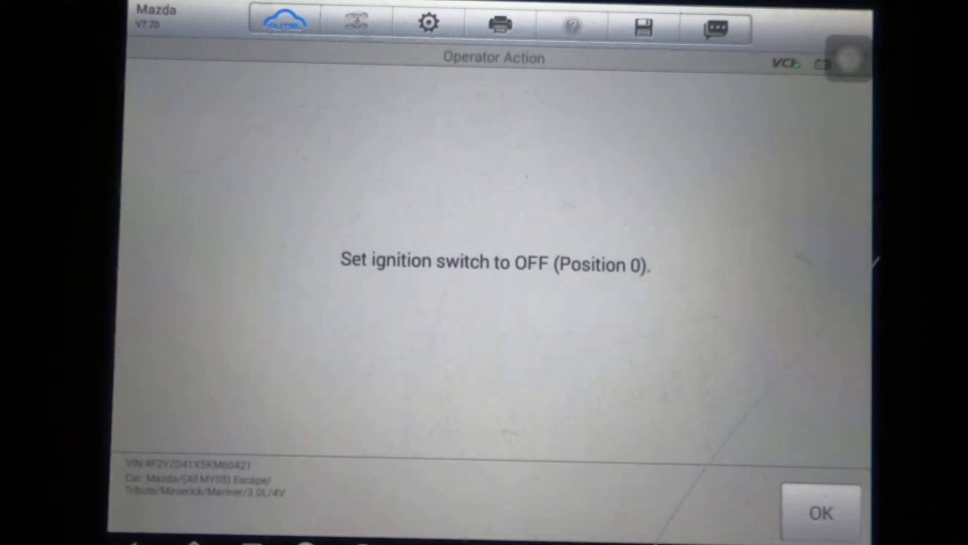
click(821, 512)
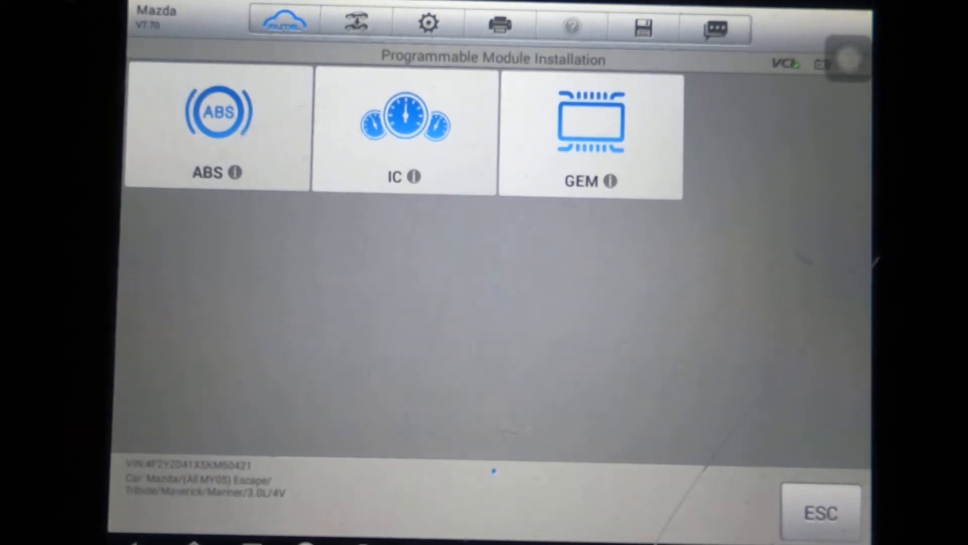
Step: Back out of Programmable Module Installation to the vehicle main menu
click(214, 121)
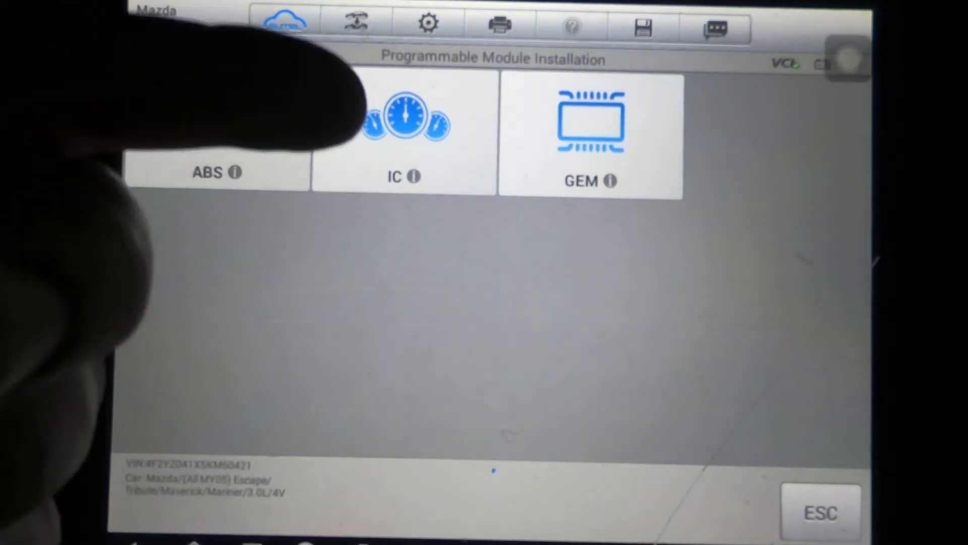
click(610, 182)
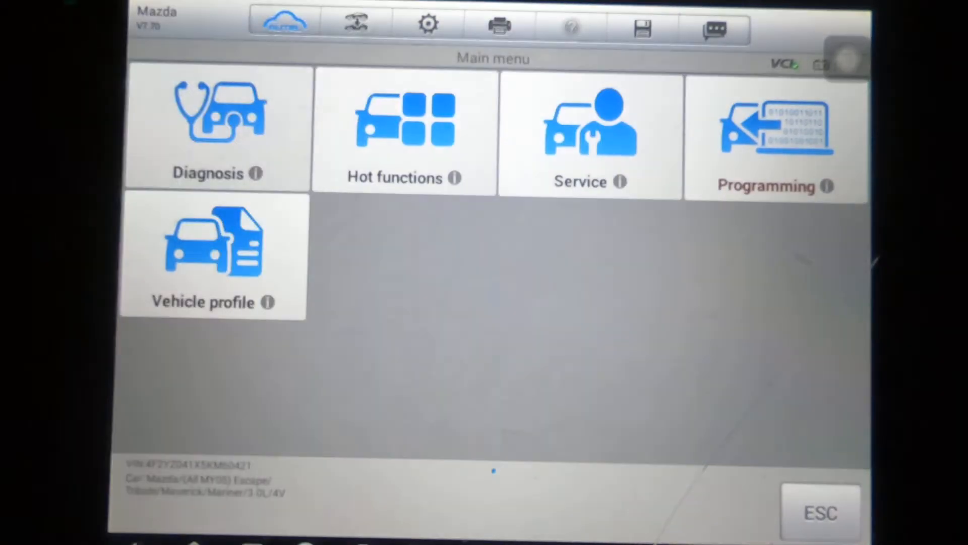
Step: Enter the Service functions and browse the Powertrain category
click(218, 127)
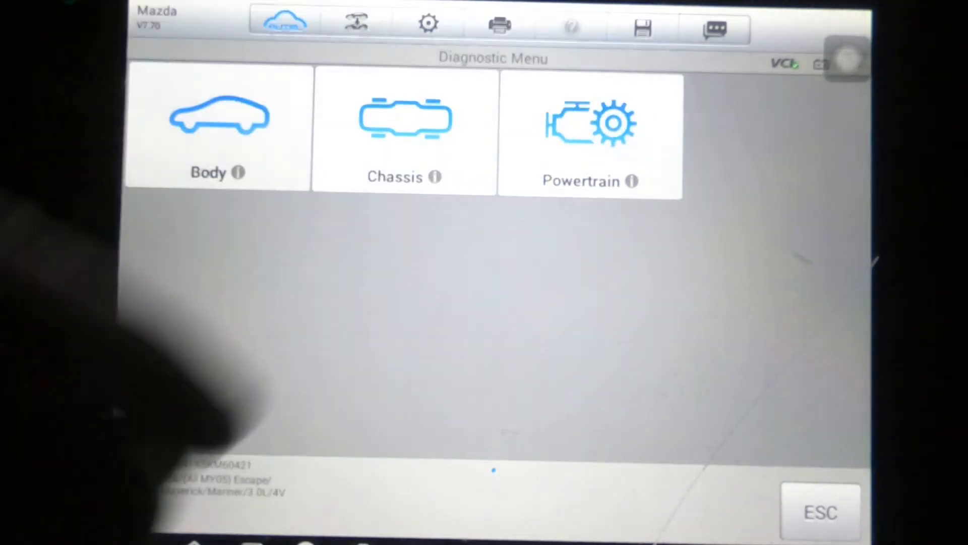
click(589, 126)
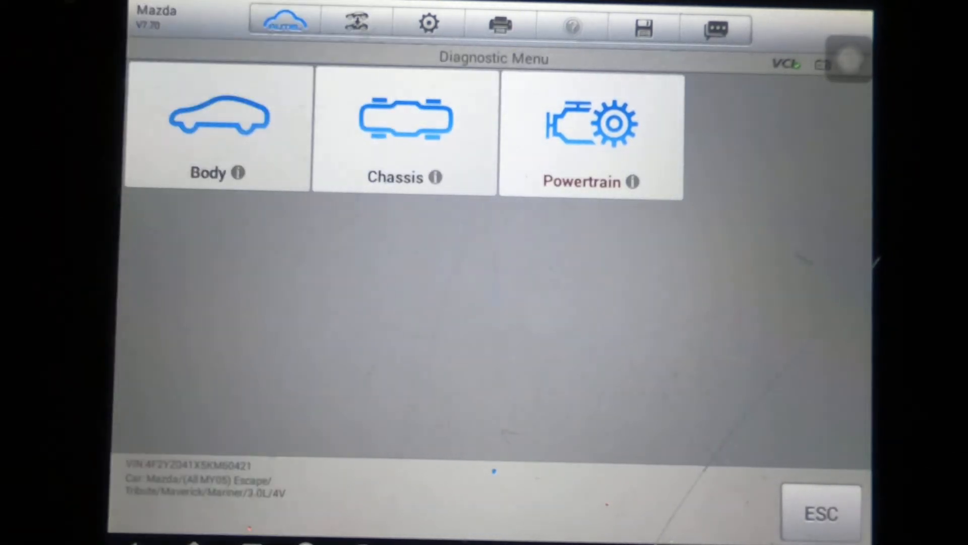
Step: Enter Body then Security to list PATS functions, Factory Keyless Entry Code and Remote Keyless Entry
click(406, 131)
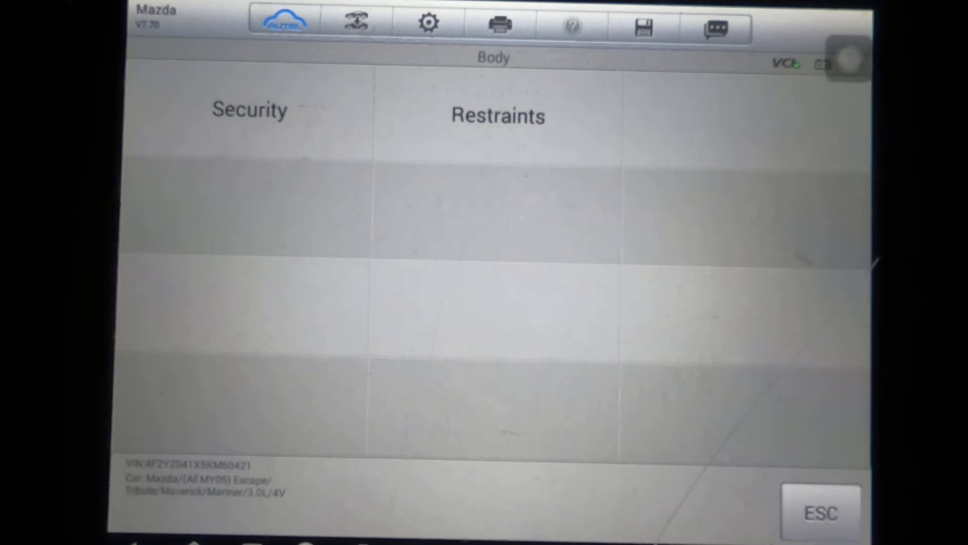
click(821, 513)
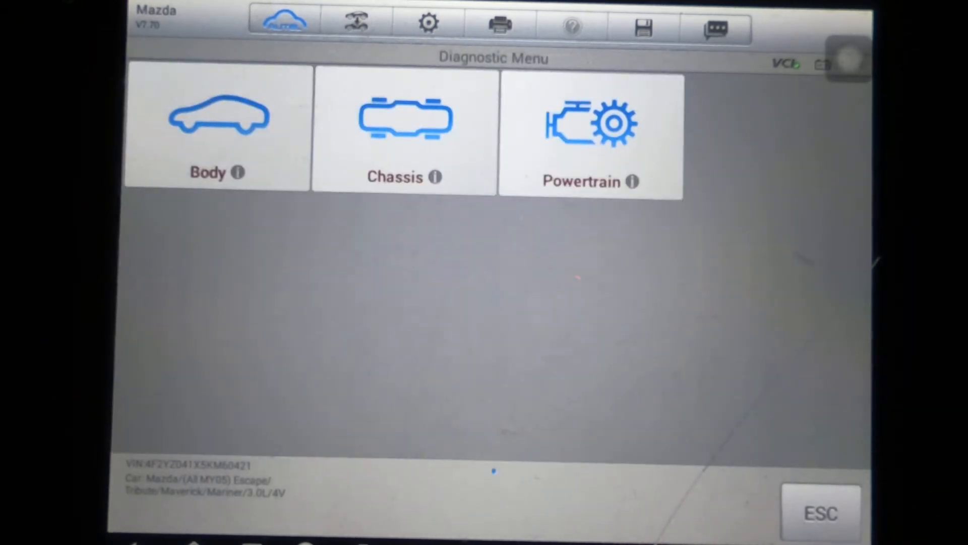
click(215, 121)
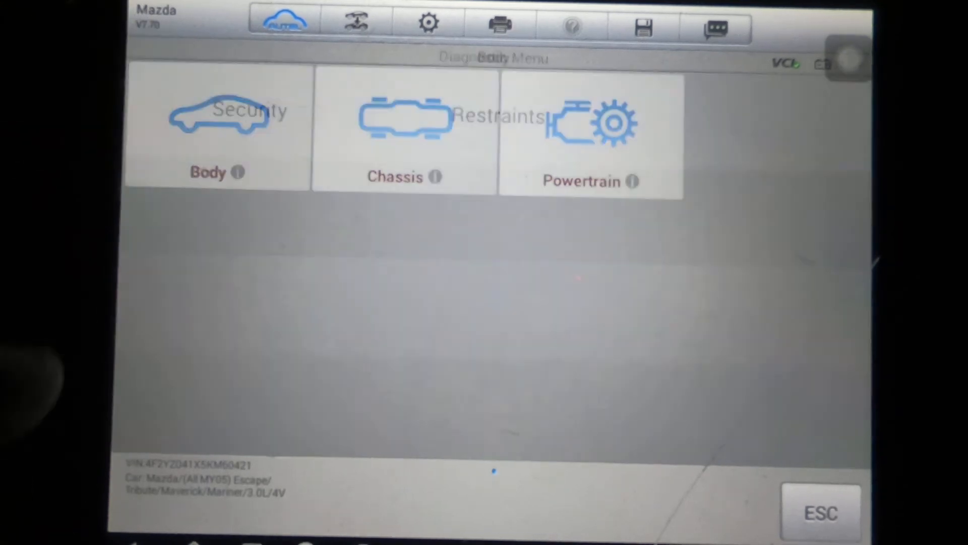
click(216, 126)
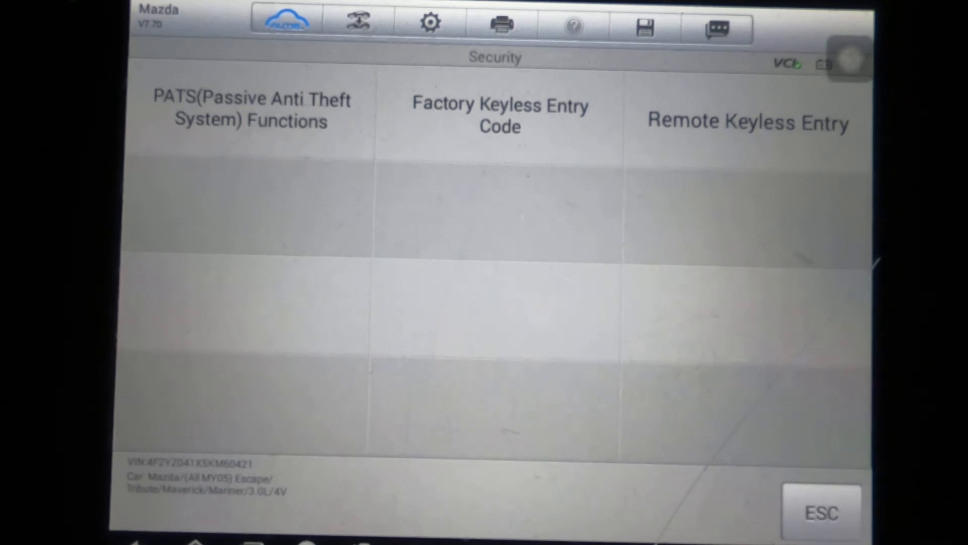
Step: View Restraints (Passenger System Reset / OCS Reset), then return toward the Diagnosis menu
click(818, 511)
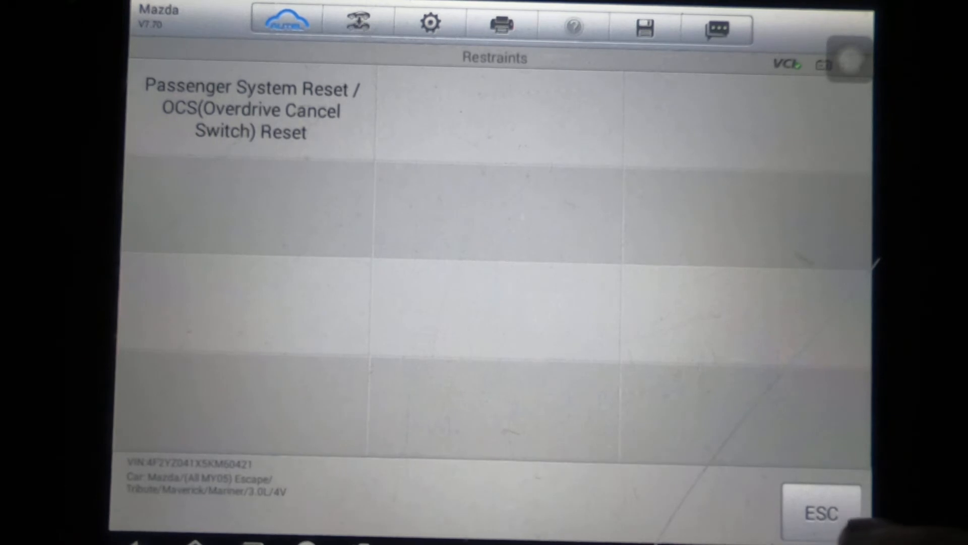
click(819, 512)
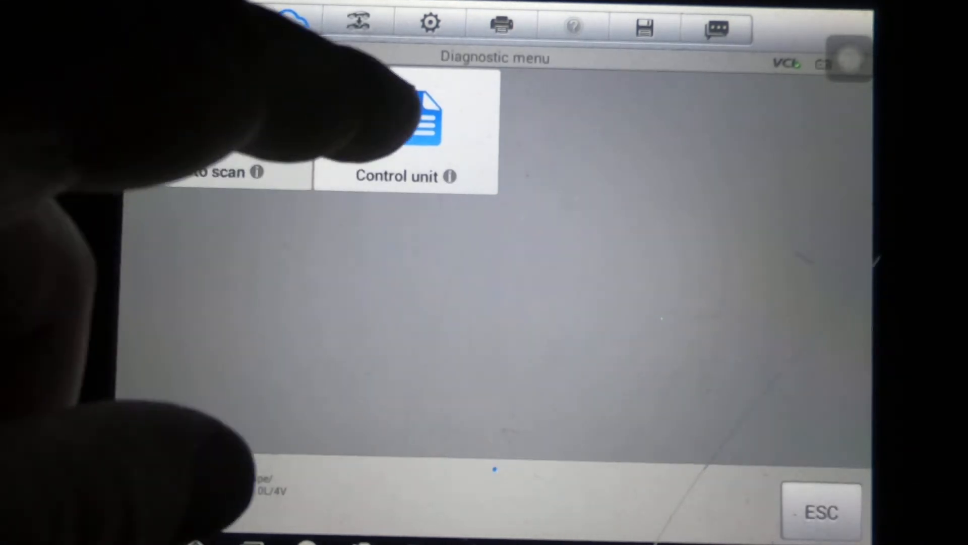
Step: Select a control unit and show its active tests (fuel pump, fan control, EVAP valves)
click(428, 121)
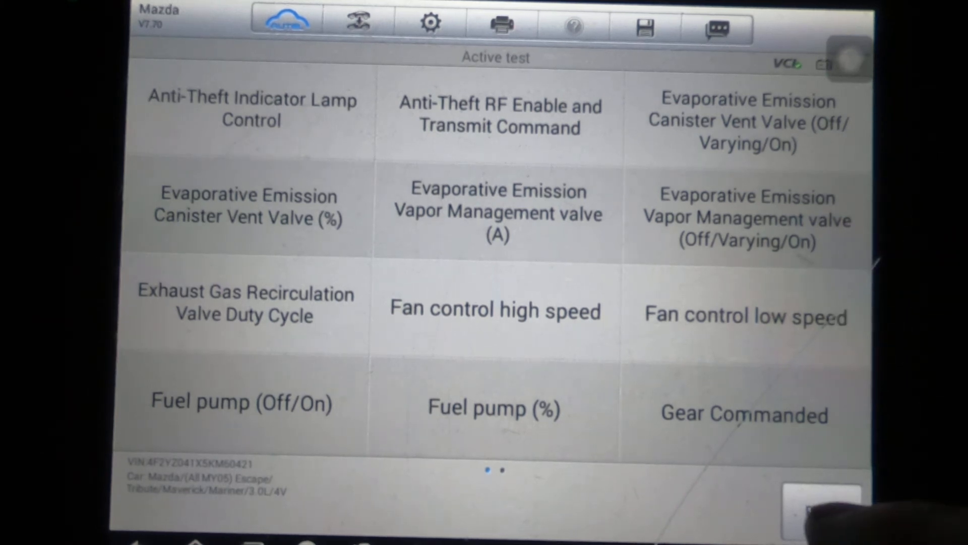
Step: Leave this test list and show the airbag module's Airbag/PAD Warning Lamp test
click(821, 516)
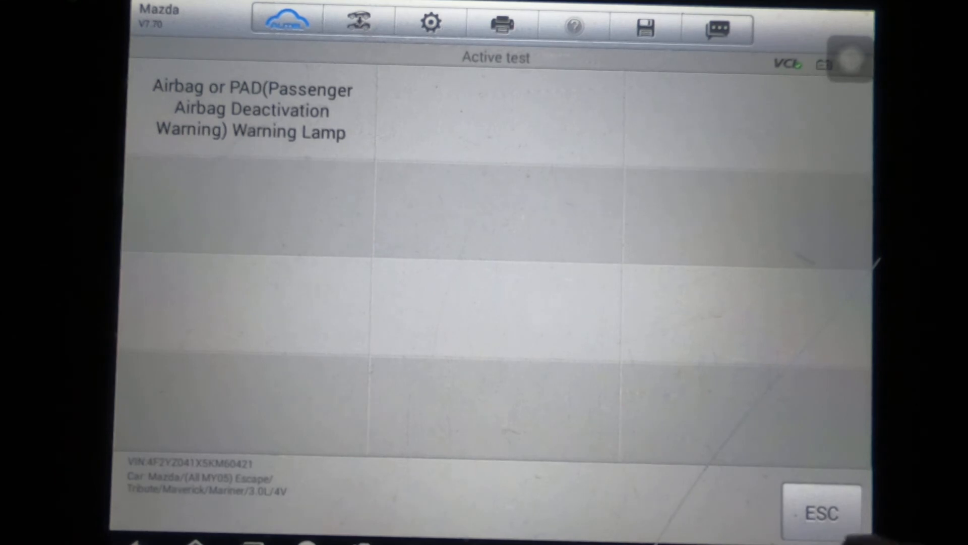
Step: Review another module's Horn Control Driver and Rear Defrost Relay tests, then return to the System menu
click(819, 512)
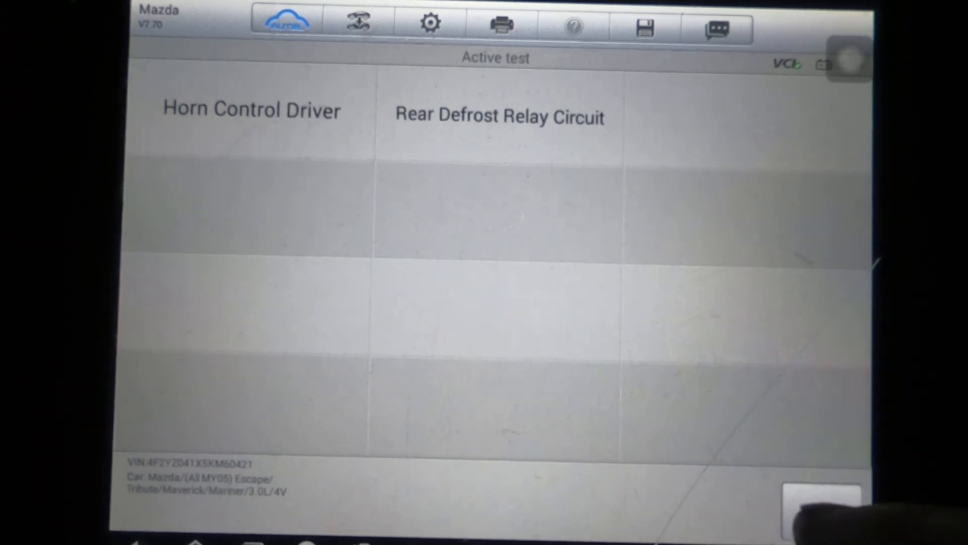
click(819, 514)
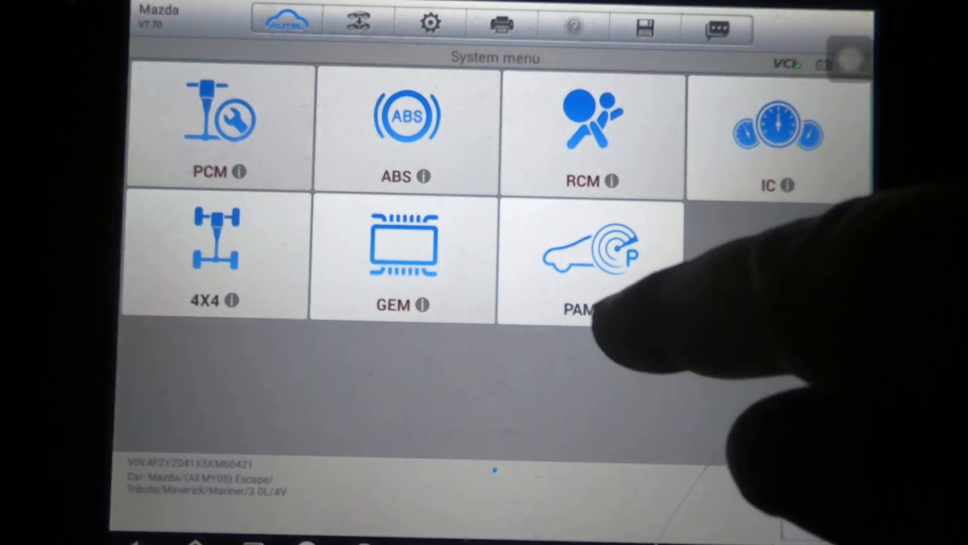
Step: Select another module from the System menu and begin its diagnostic initialization
click(583, 259)
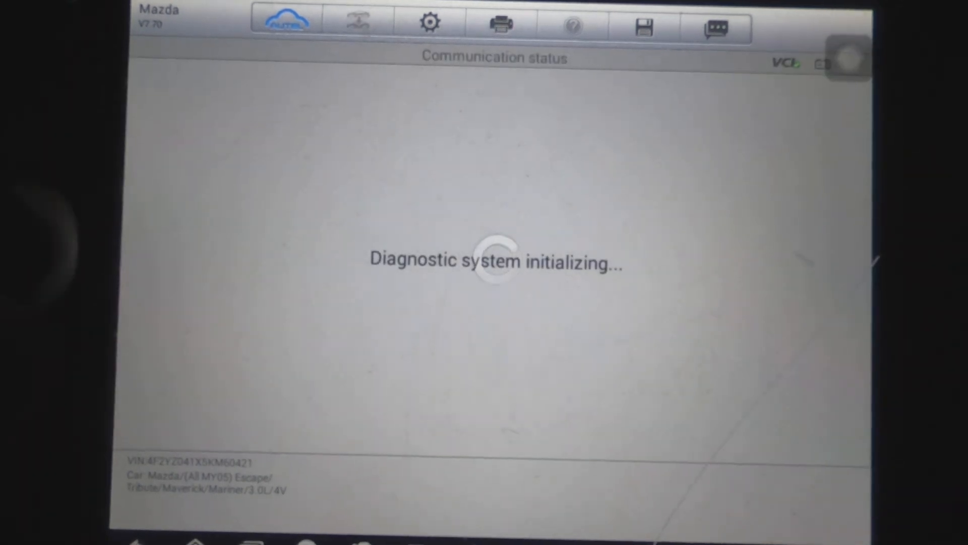